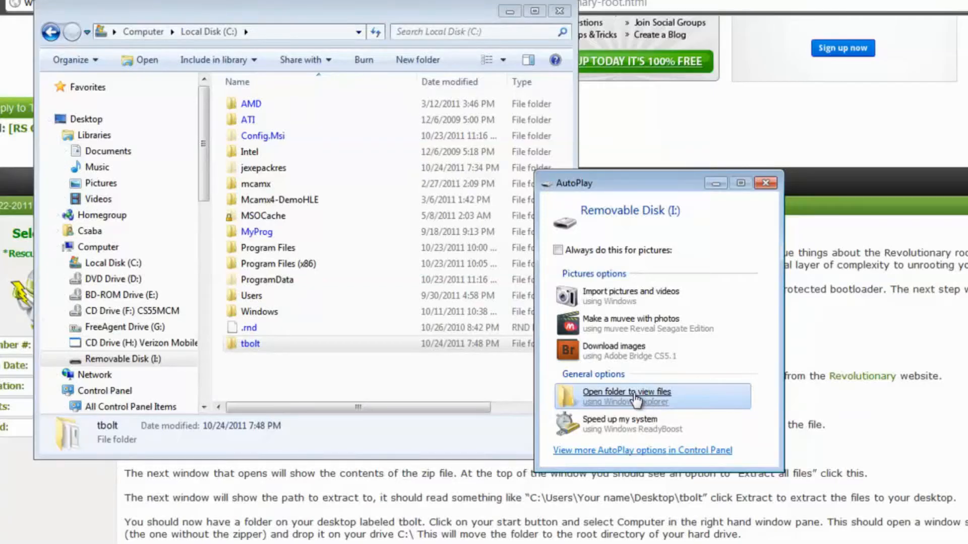
# Step: Open Removable Disk (I:) from AutoPlay to view its 78 files
pyautogui.click(626, 391)
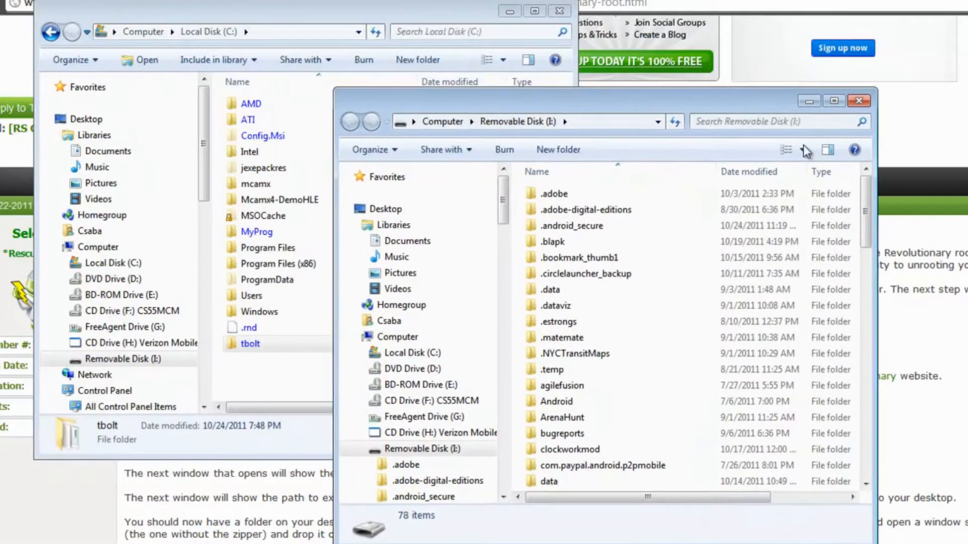
pyautogui.scroll(-3)
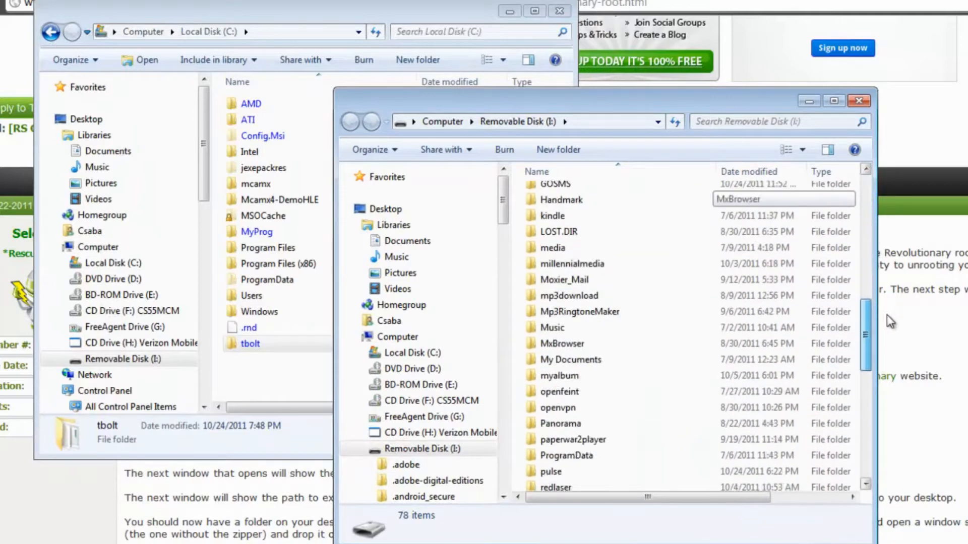
pyautogui.scroll(-3)
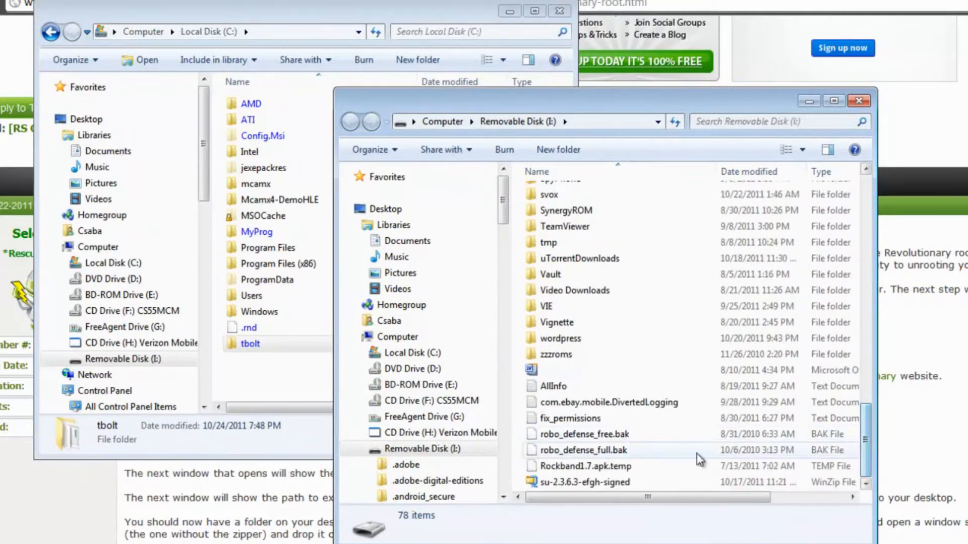
pyautogui.moveTo(553, 386)
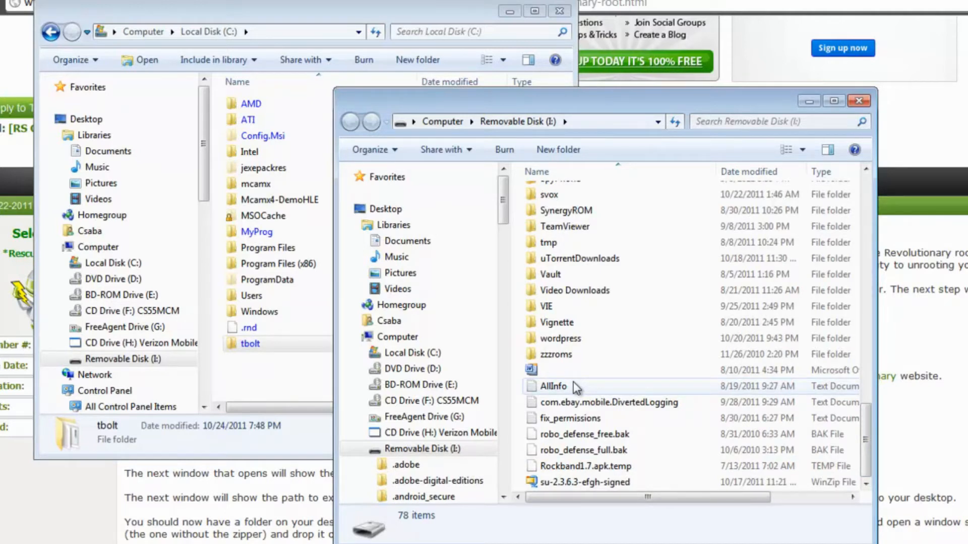
pyautogui.moveTo(635, 466)
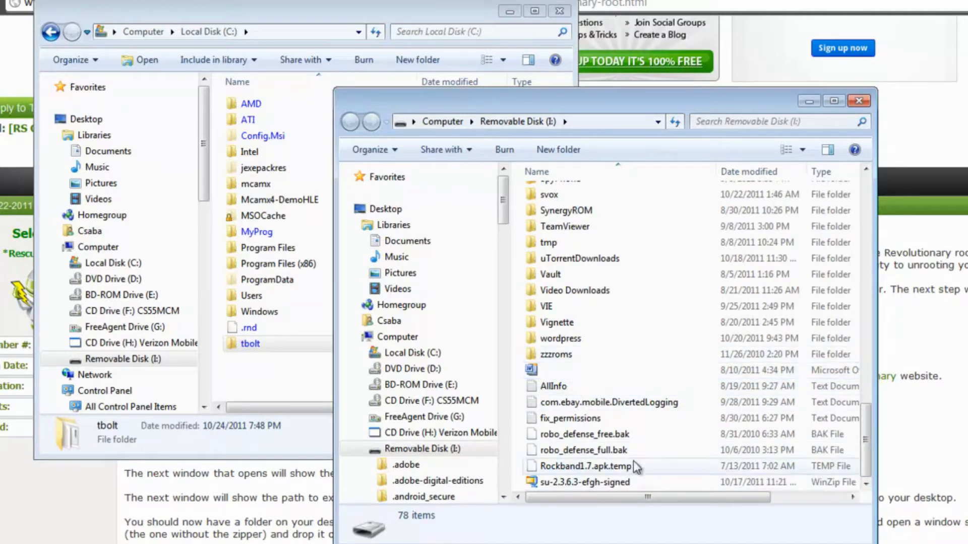
pyautogui.scroll(3)
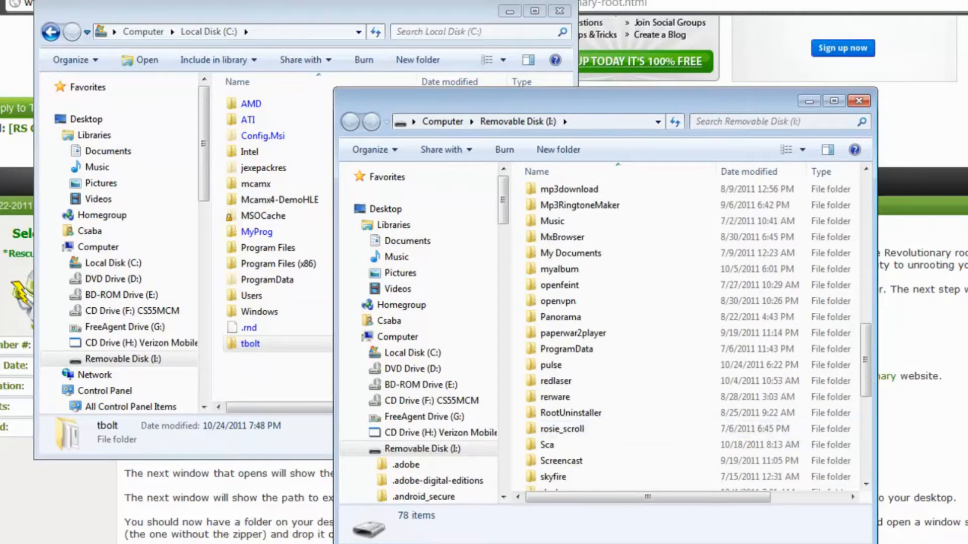